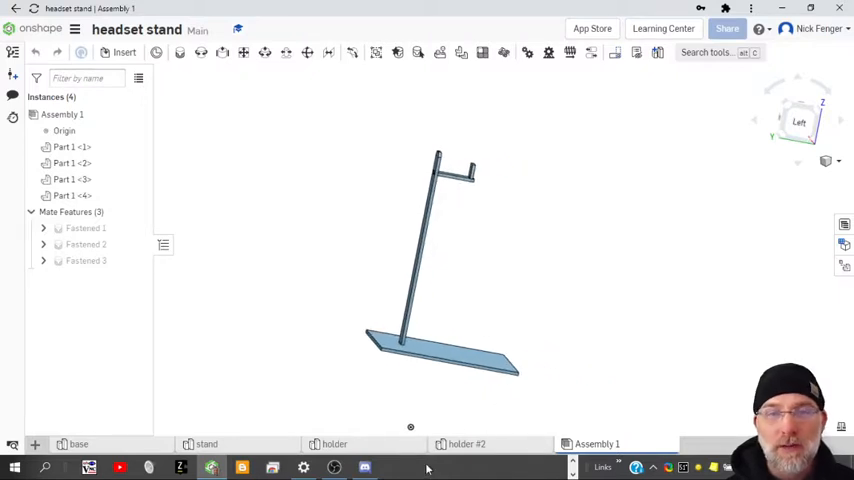
pyautogui.moveTo(491, 272)
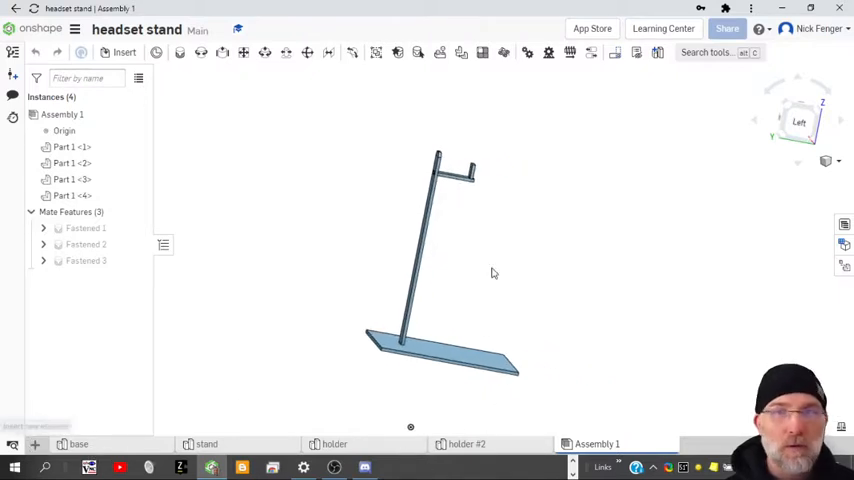
pyautogui.moveTo(35, 444)
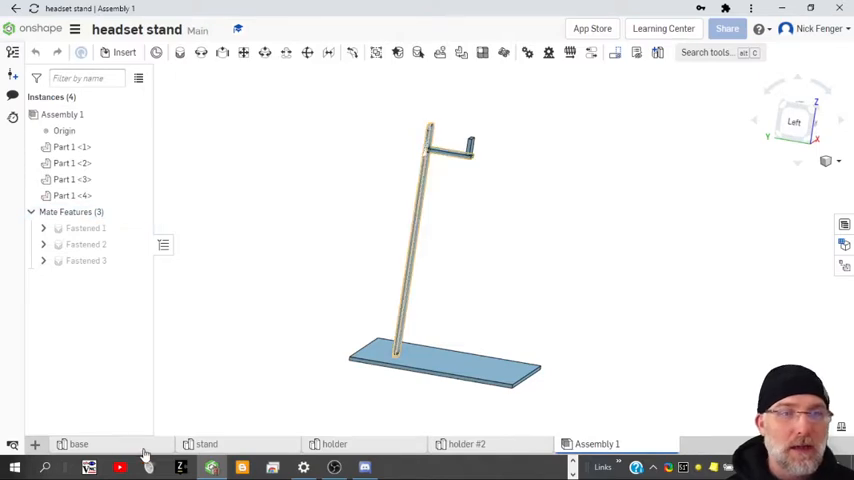
# Switch from Assembly 1 to the holder #2 Part Studio tab
pyautogui.click(206, 444)
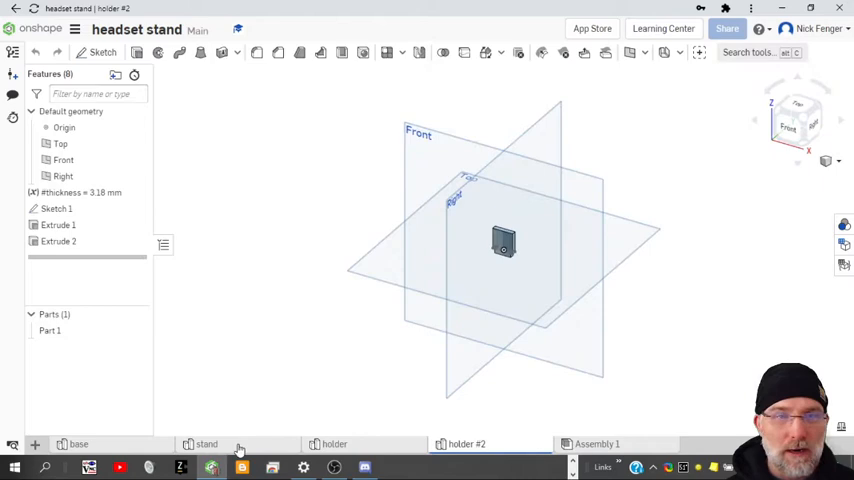
pyautogui.click(78, 444)
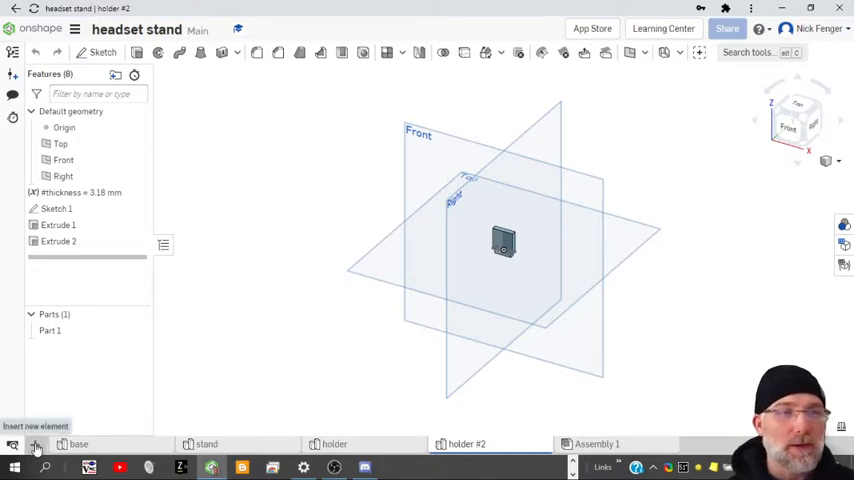
# Insert a new Part Studio and rename its tab to 'Supports'
pyautogui.click(36, 444)
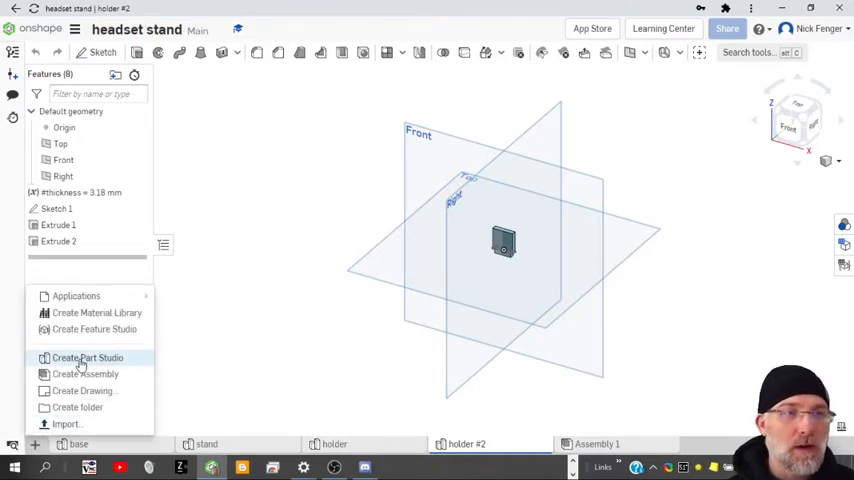
pyautogui.click(88, 357)
pyautogui.write('R')
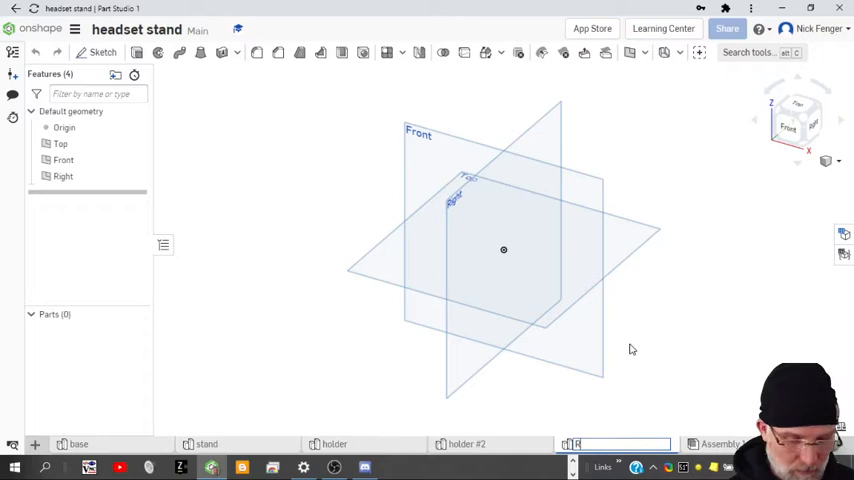
pyautogui.write('e')
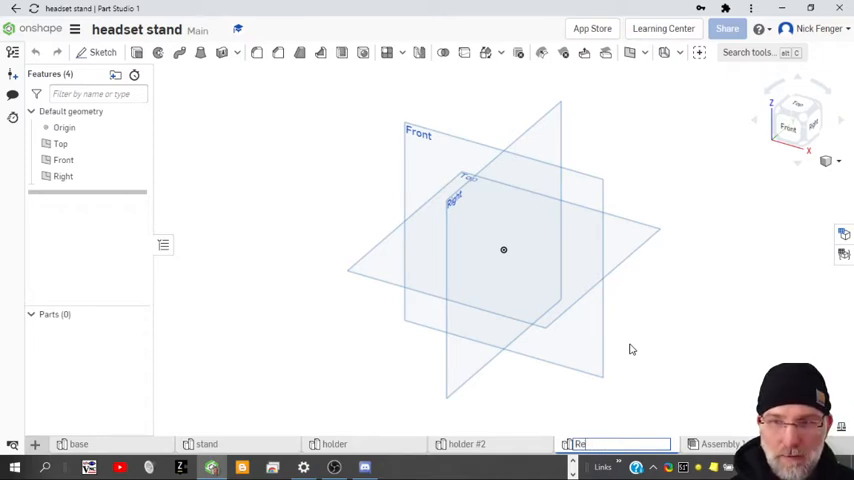
pyautogui.write('Supports')
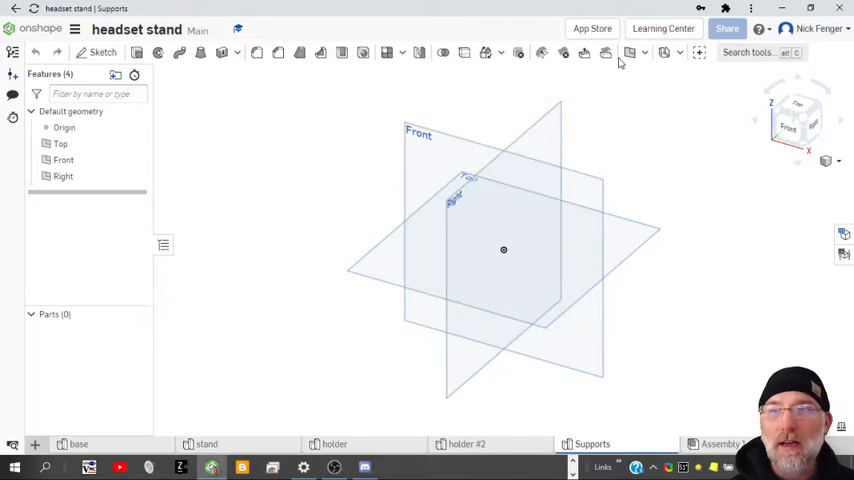
pyautogui.moveTo(181, 157)
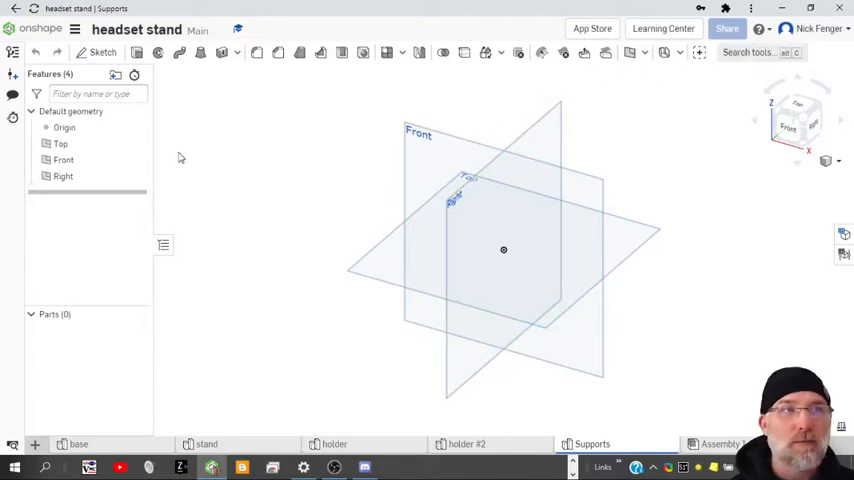
# Derive the base part and the stand's Part 1 into this Part Studio
pyautogui.click(103, 52)
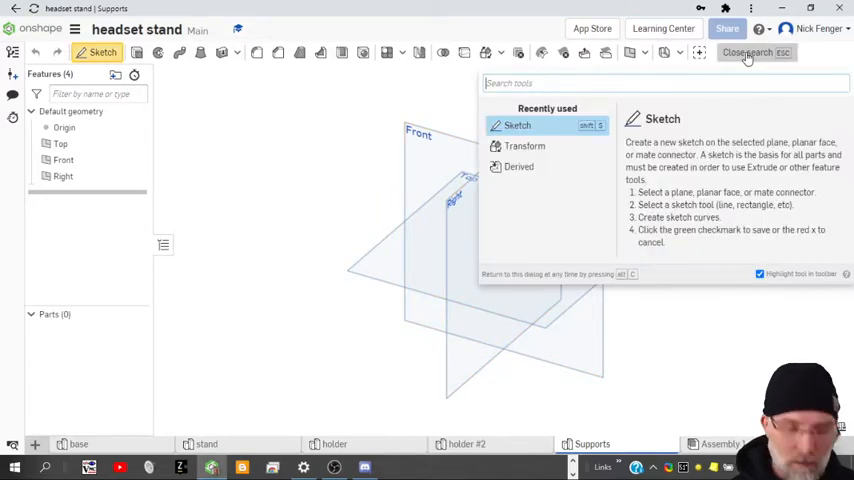
pyautogui.write('der')
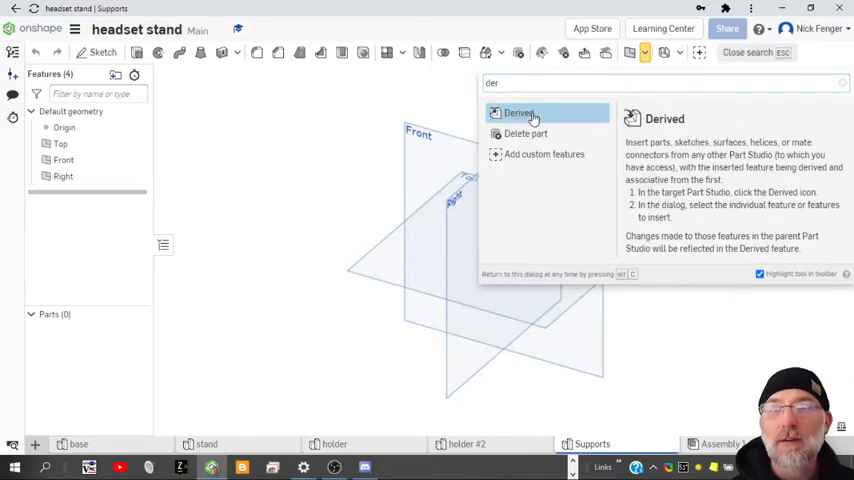
pyautogui.click(519, 112)
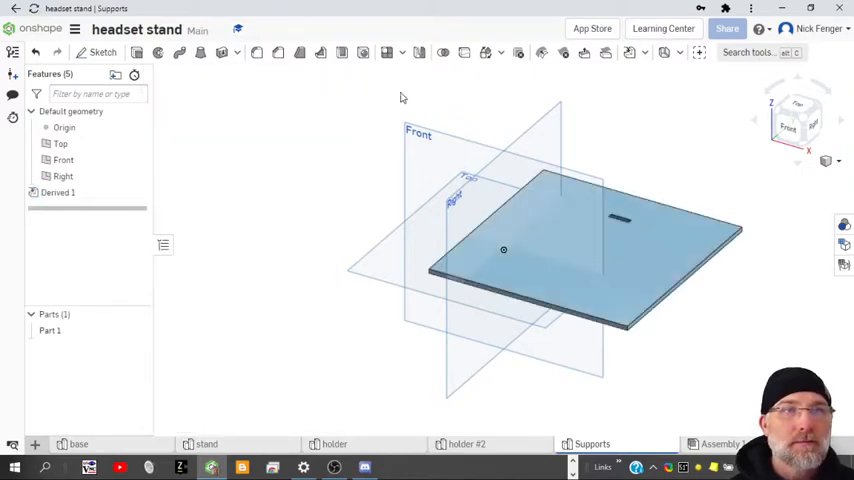
pyautogui.click(630, 53)
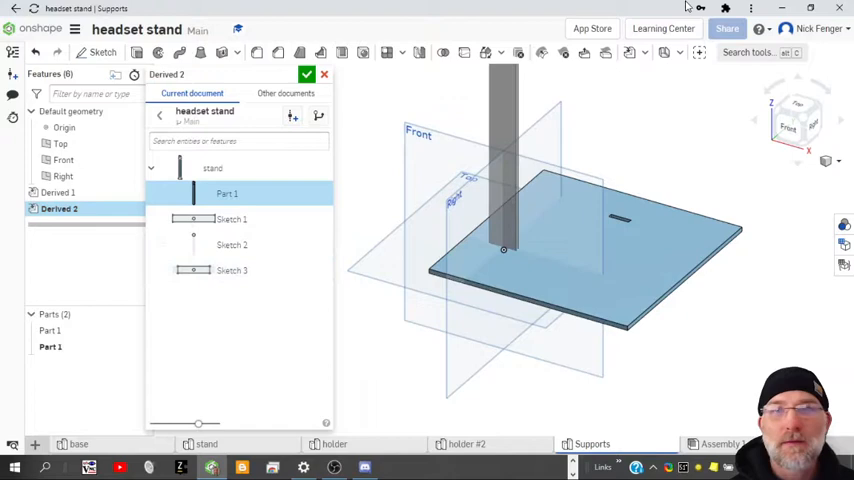
pyautogui.click(307, 74)
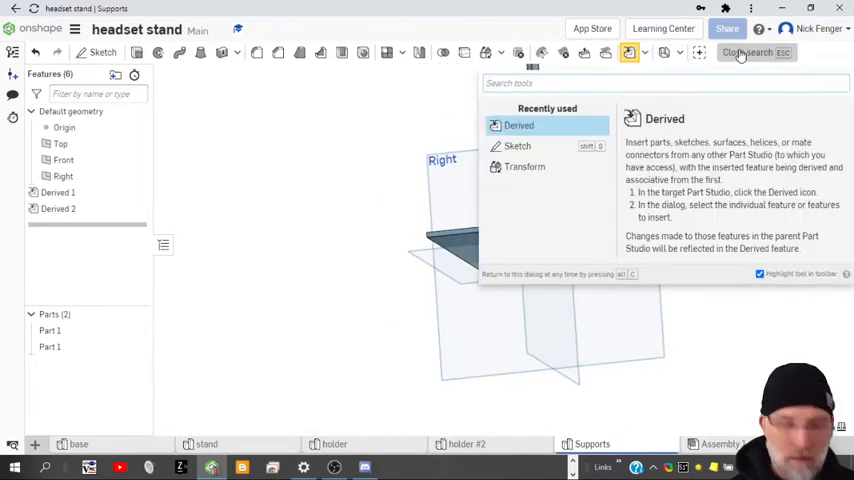
# Transform the stand's Part 1 by mate connectors so it lands on the base plate
pyautogui.write('tra')
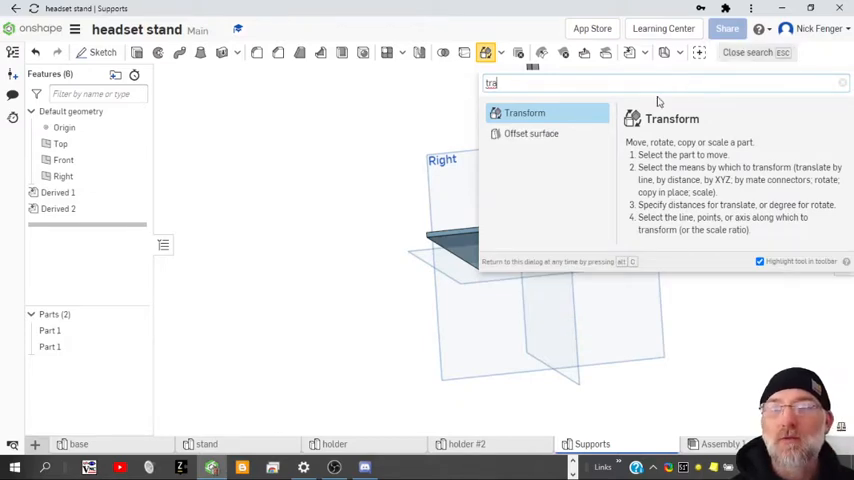
pyautogui.click(524, 112)
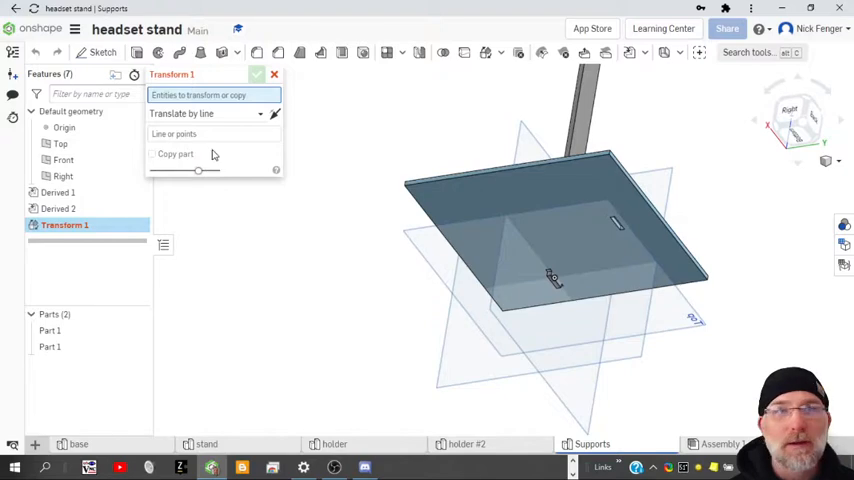
pyautogui.click(205, 113)
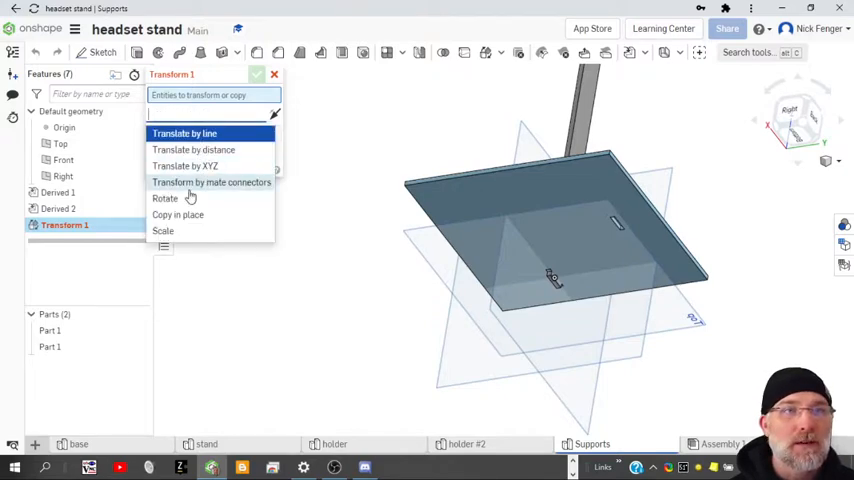
pyautogui.click(211, 182)
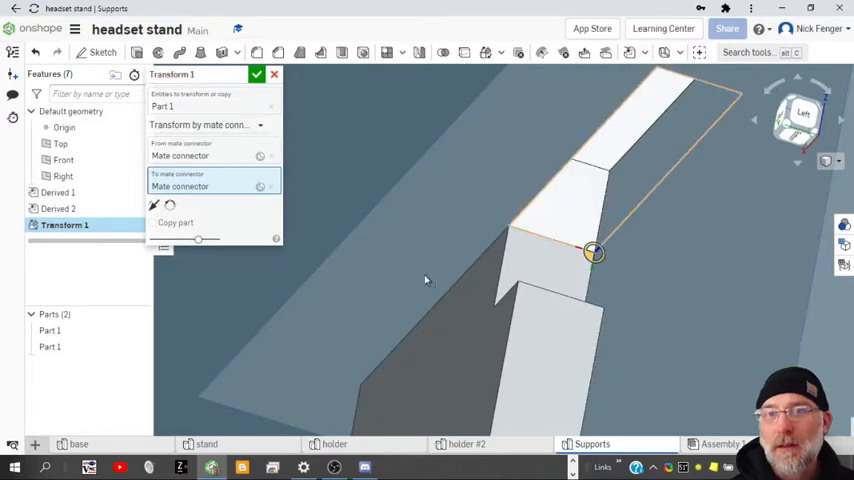
pyautogui.click(152, 204)
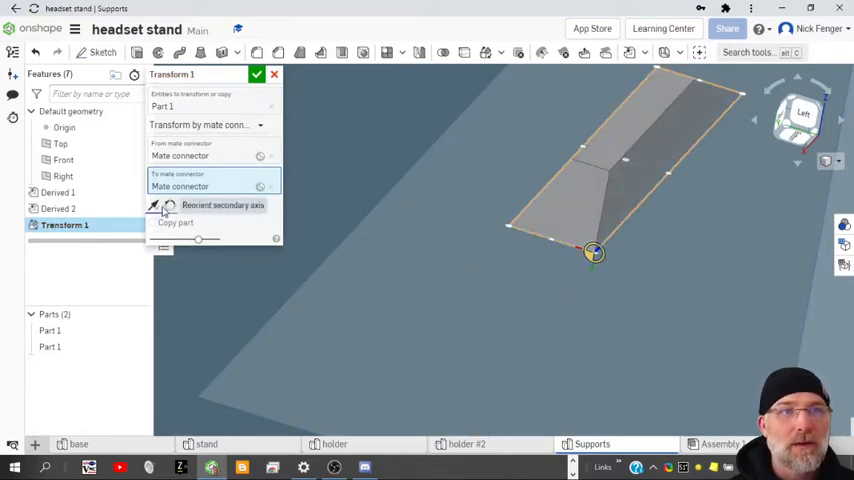
pyautogui.moveTo(400, 217)
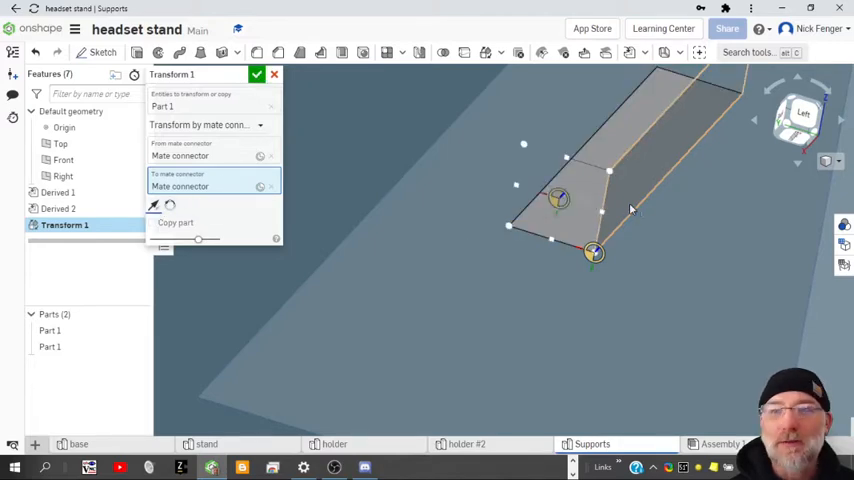
pyautogui.click(257, 74)
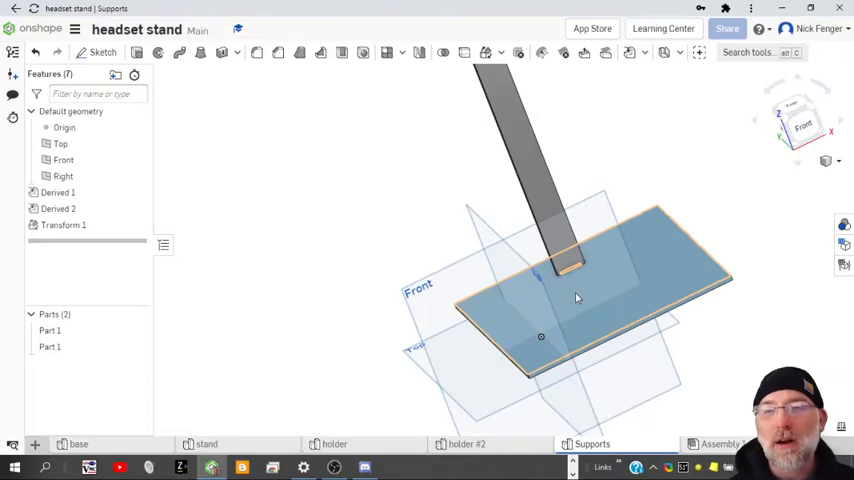
# Translate both parts by line from a base edge point to the origin
pyautogui.moveTo(575, 298); pyautogui.dragTo(540, 305)
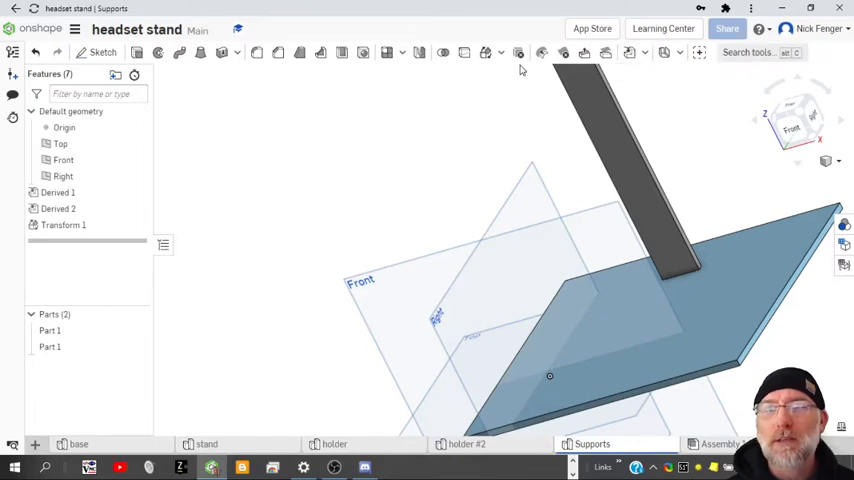
pyautogui.click(487, 53)
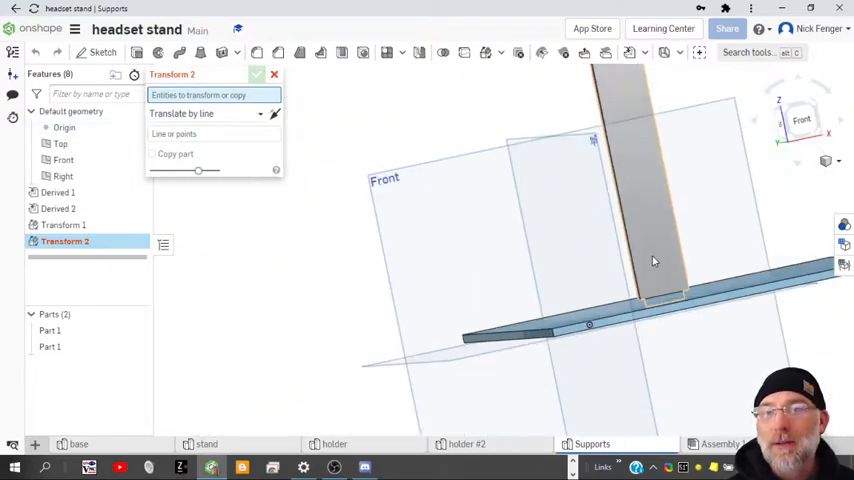
pyautogui.moveTo(650, 260); pyautogui.dragTo(430, 265)
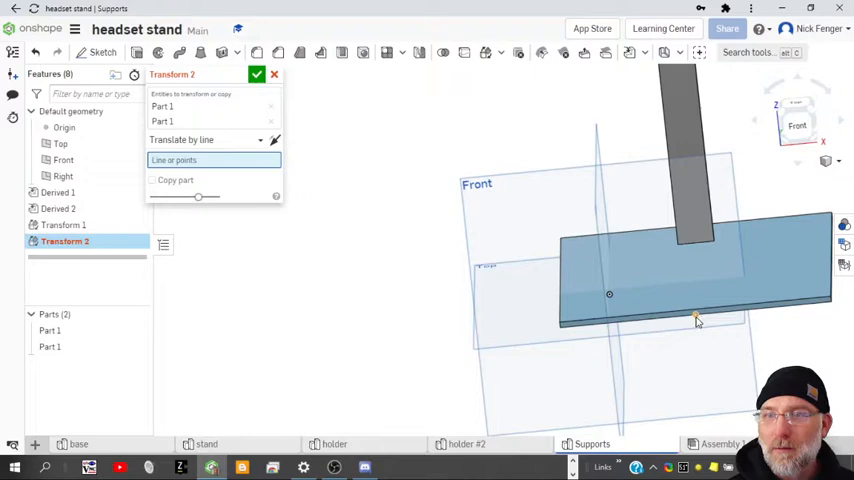
pyautogui.click(697, 318)
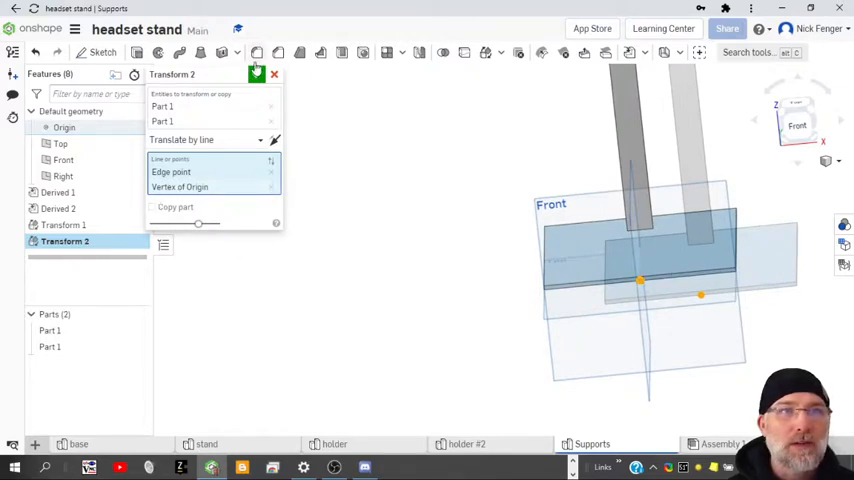
pyautogui.click(257, 73)
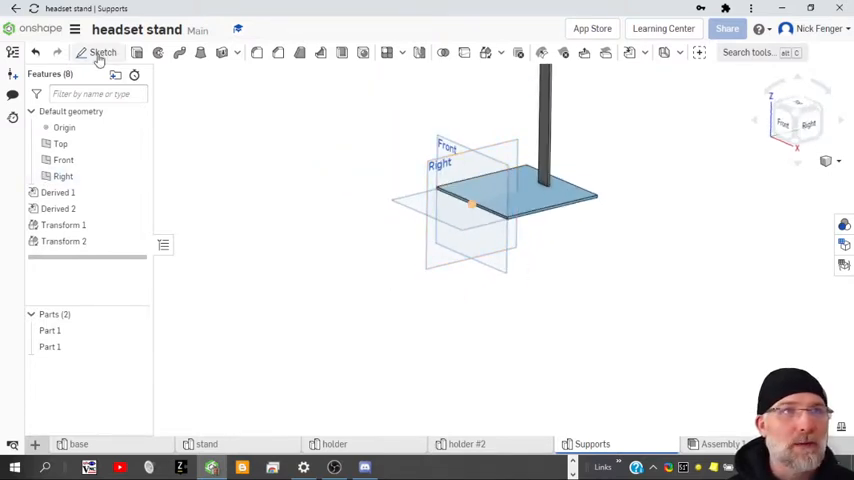
pyautogui.click(103, 52)
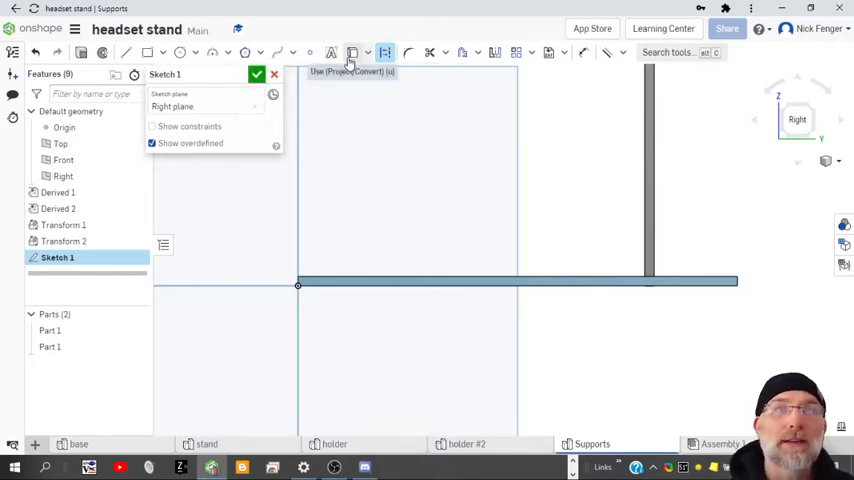
pyautogui.moveTo(351, 53)
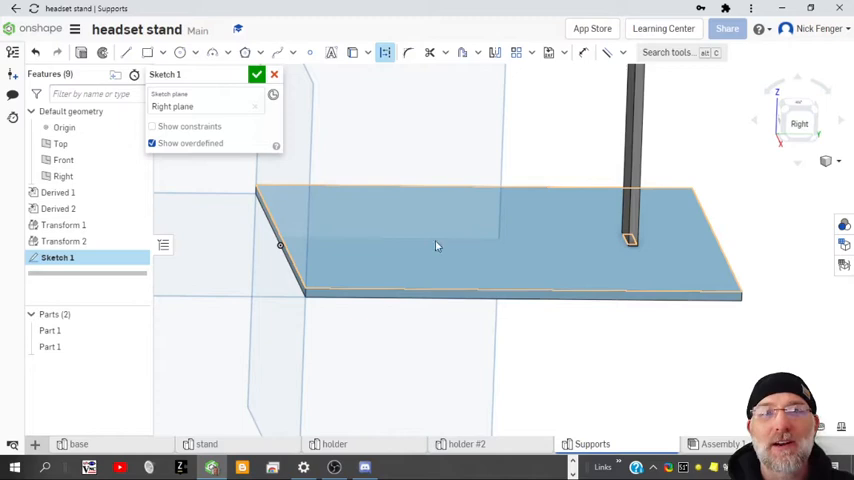
pyautogui.moveTo(454, 261)
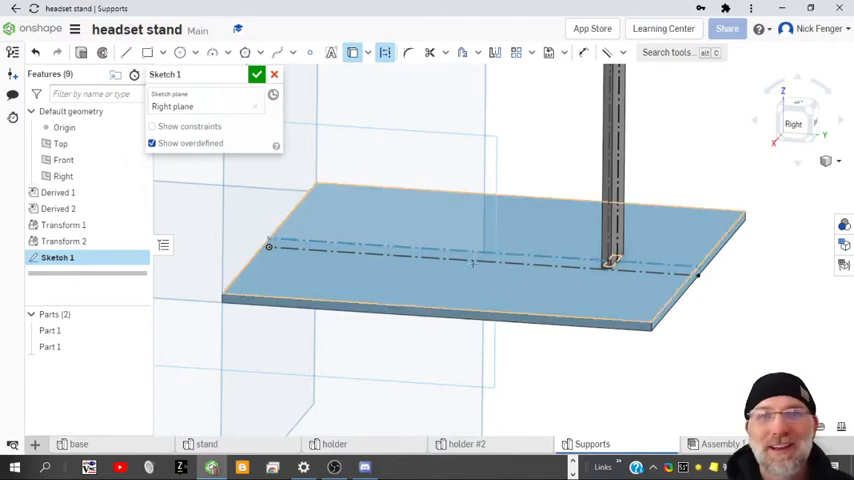
# Accept Sketch 1 with its projected construction edges
pyautogui.click(257, 74)
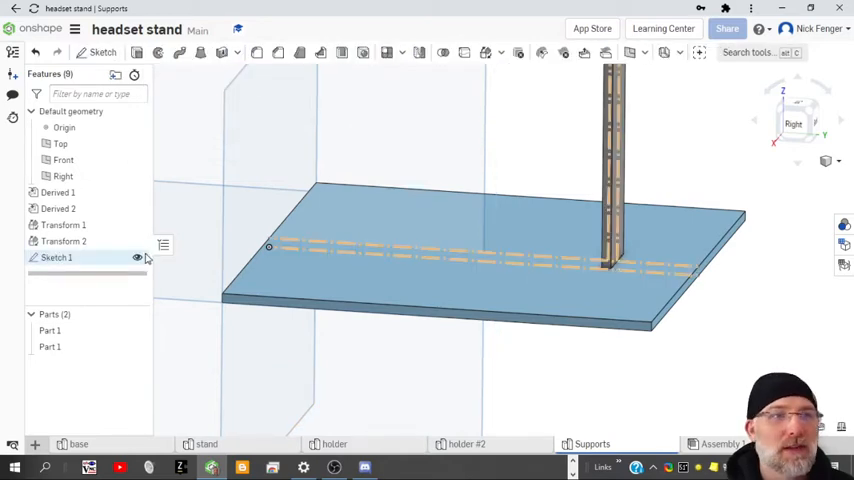
pyautogui.click(138, 257)
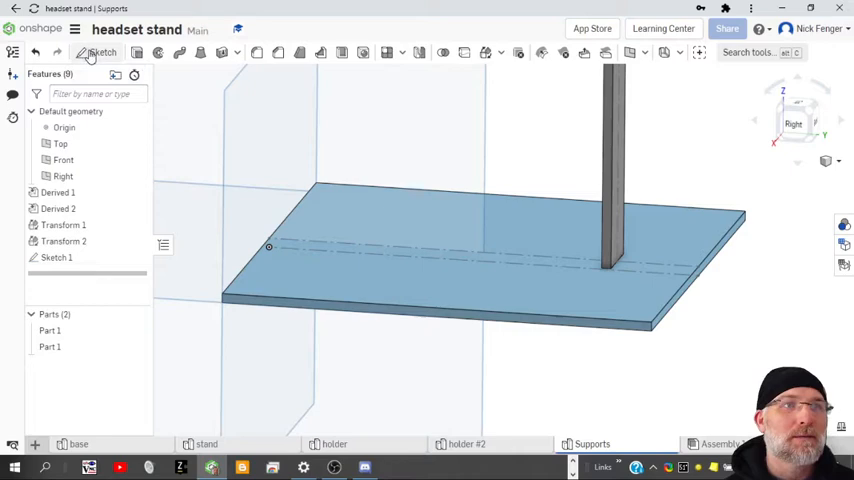
pyautogui.click(101, 53)
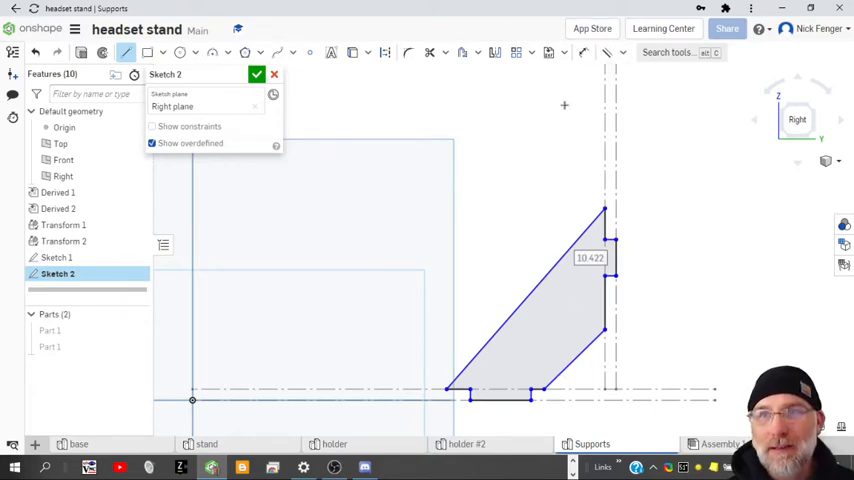
# Extend the support profile's diagonal edges down toward the base line
pyautogui.click(560, 268)
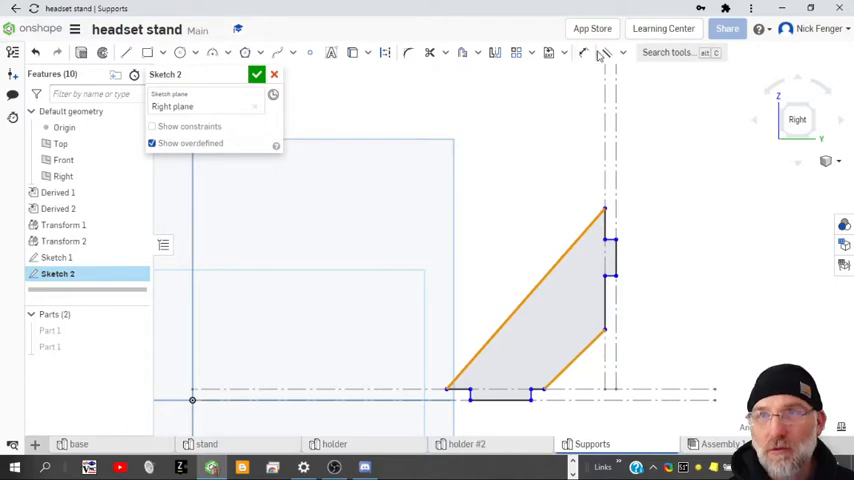
pyautogui.click(602, 53)
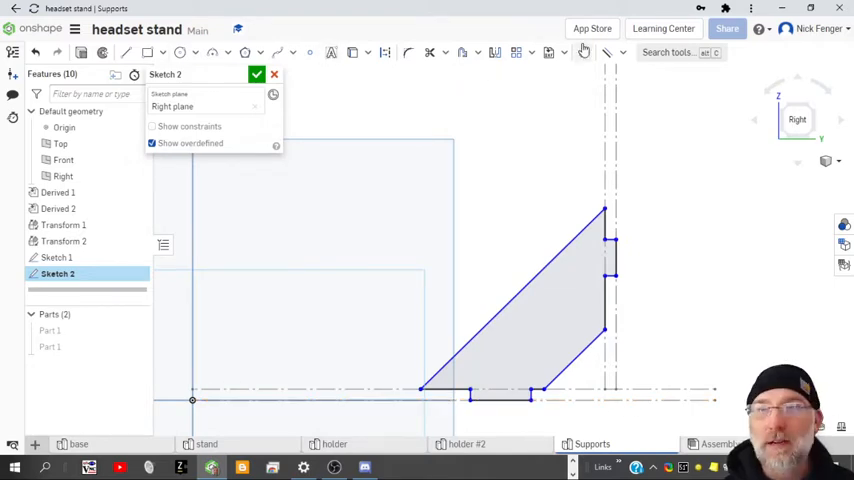
pyautogui.click(584, 52)
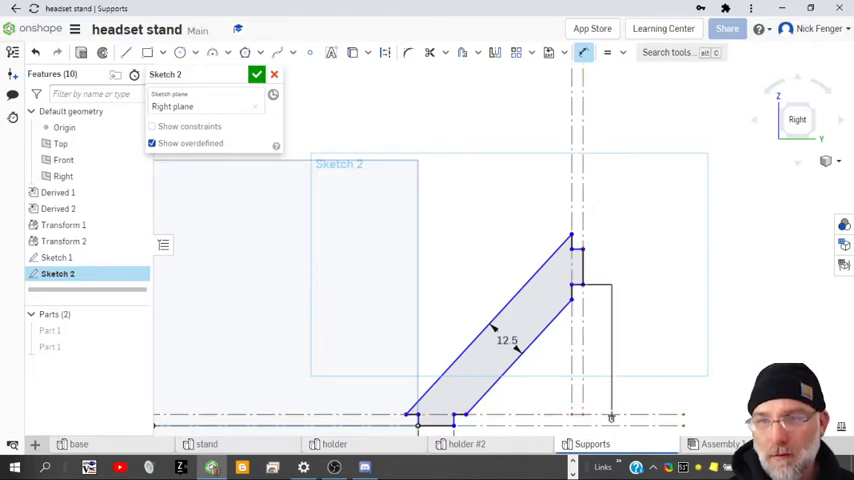
# Dimension the support sketch's vertical edge to 35 mm
pyautogui.click(582, 52)
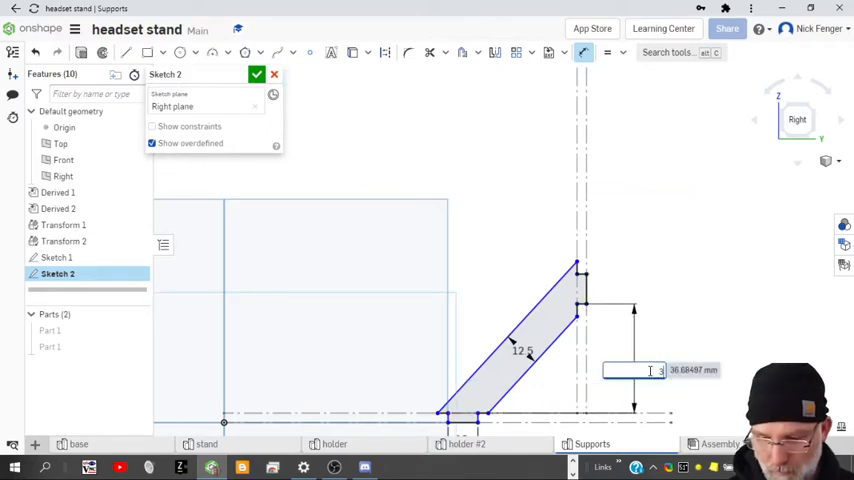
pyautogui.write('35')
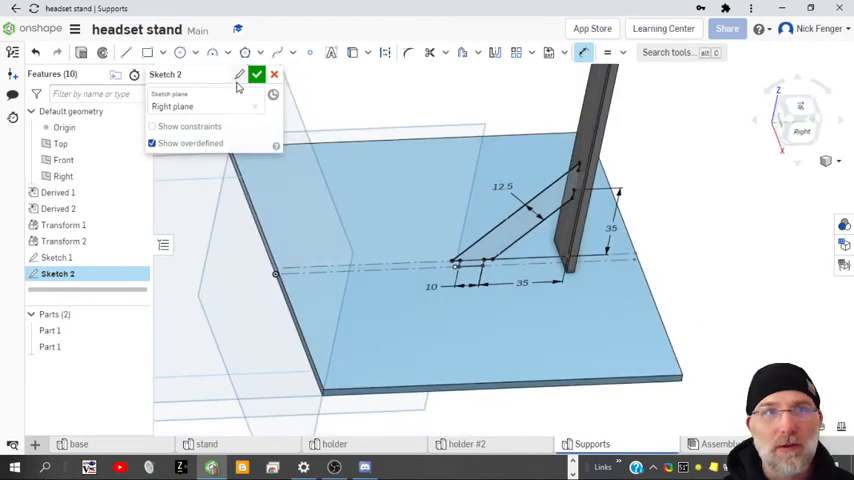
# Close Sketch 2, preview a Symmetric extrude of it, then cancel
pyautogui.click(257, 74)
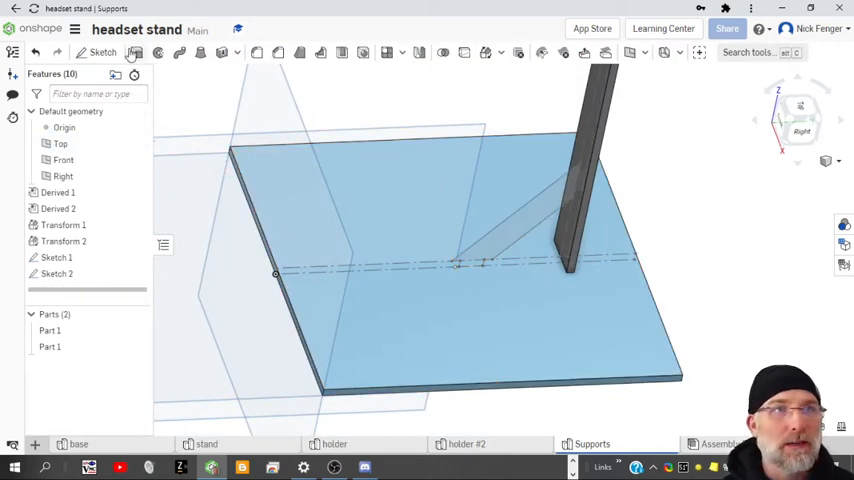
pyautogui.click(135, 53)
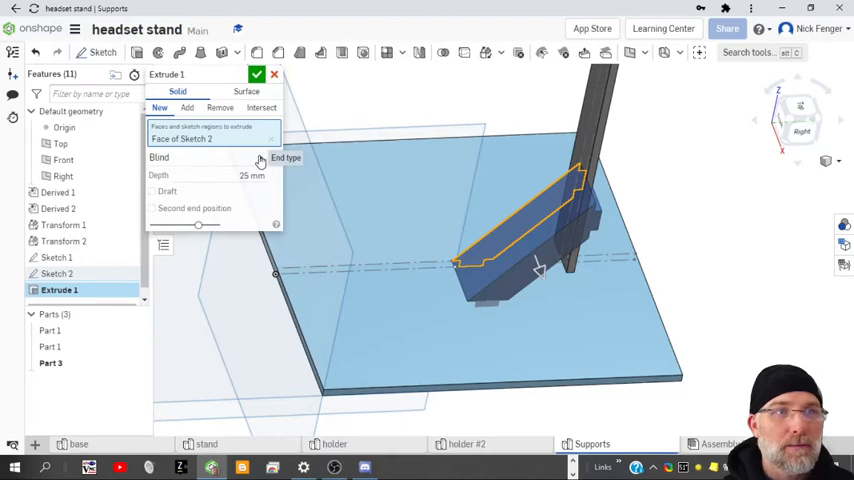
pyautogui.click(207, 158)
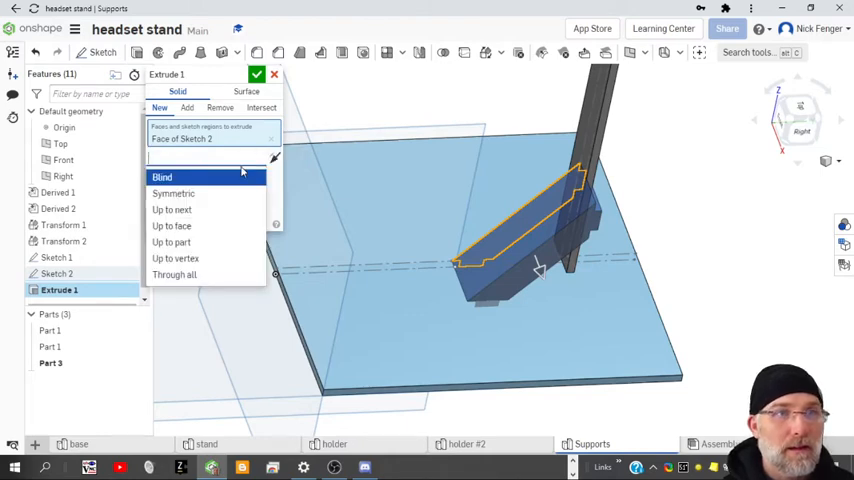
pyautogui.click(173, 193)
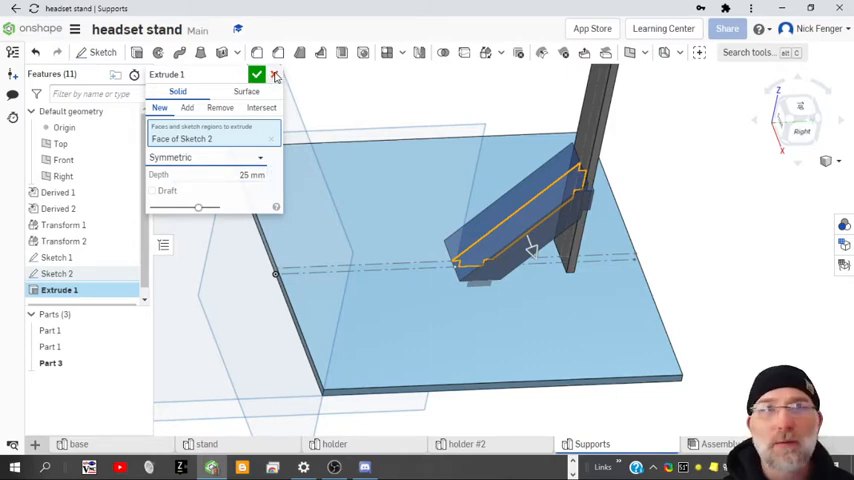
pyautogui.click(275, 75)
pyautogui.write('var')
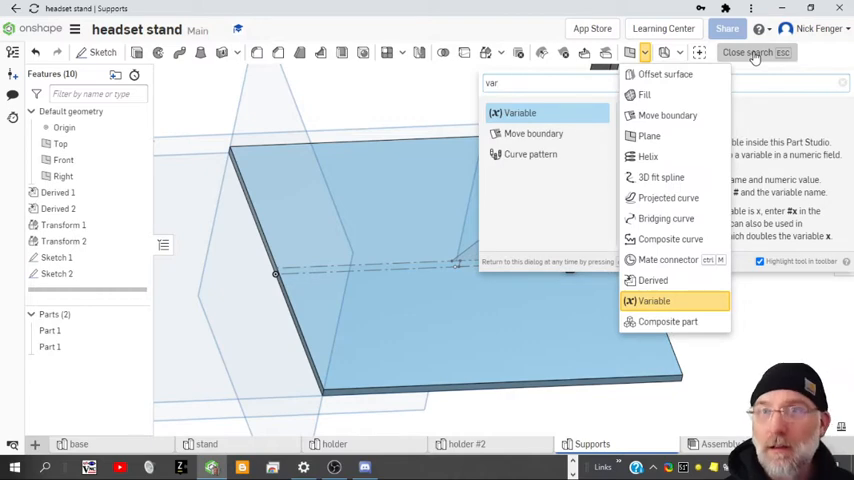
# Create a variable named 'thickness' with a length of 3.18 mm
pyautogui.click(748, 52)
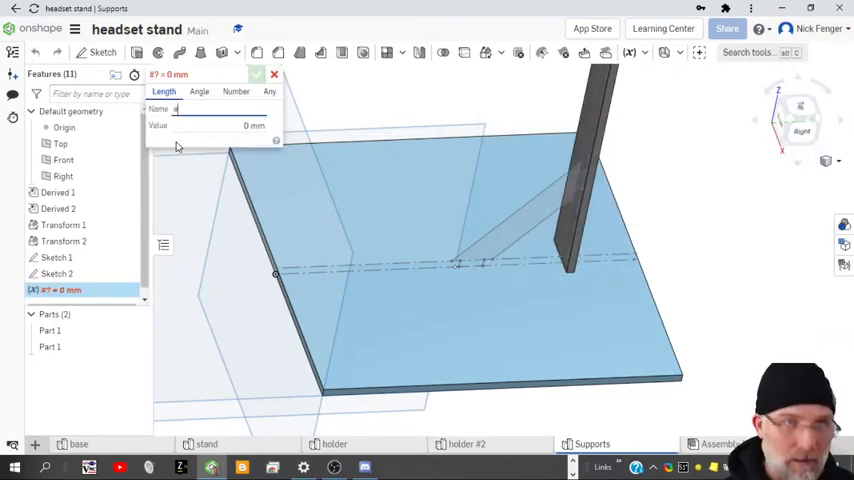
pyautogui.write('thck')
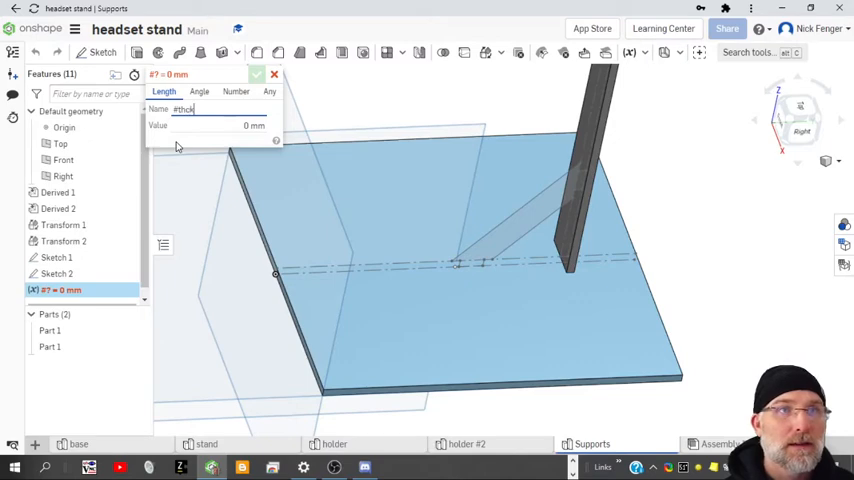
pyautogui.write('thickness')
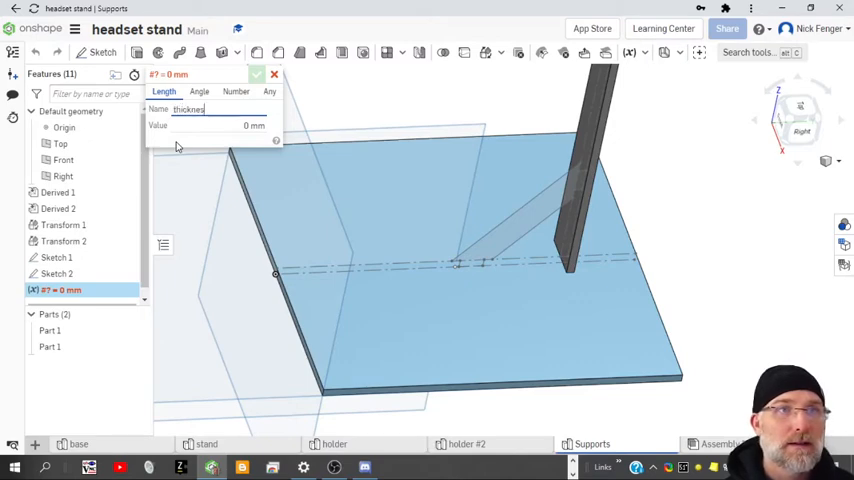
pyautogui.write('3')
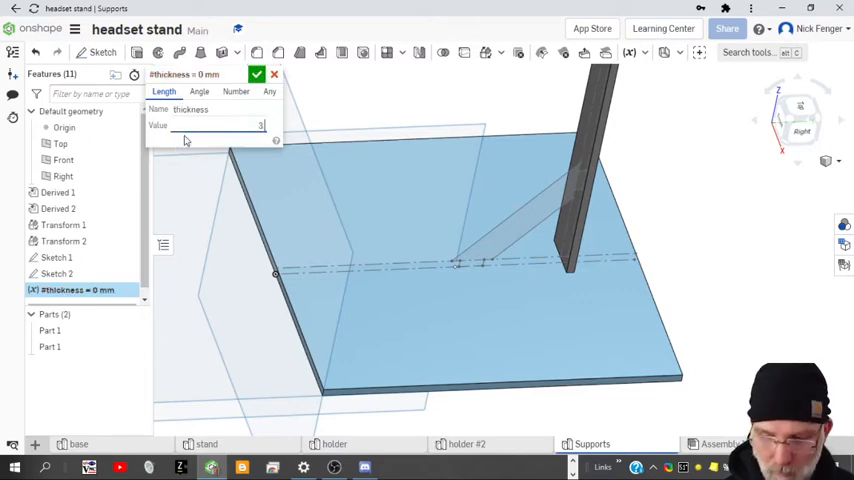
pyautogui.write('3.18 mm')
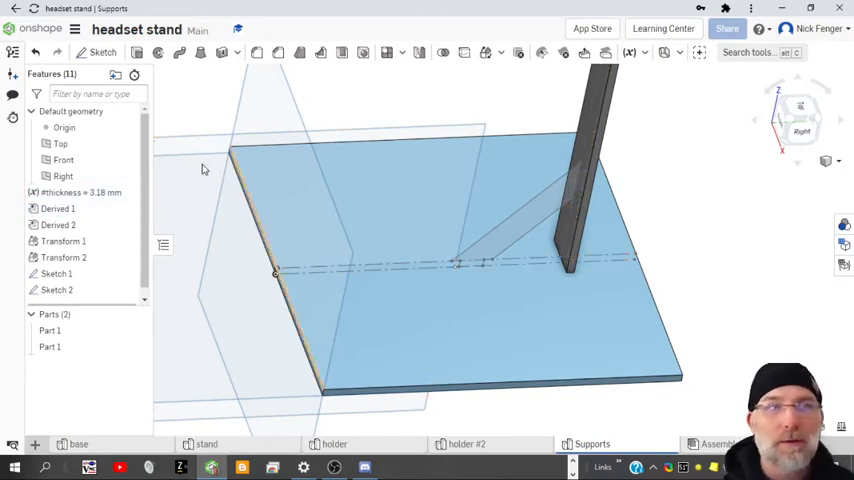
# Extrude Sketch 2's bracket profile with depth #thickness, creating Extrude 1
pyautogui.click(75, 192)
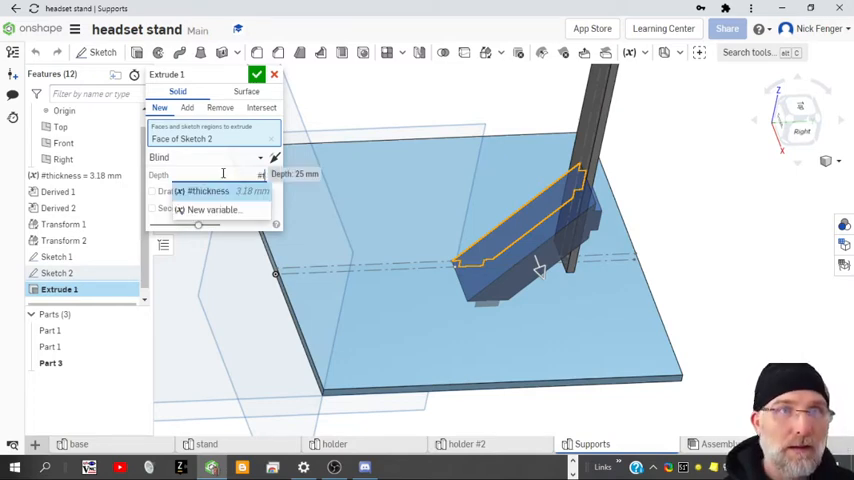
pyautogui.click(207, 191)
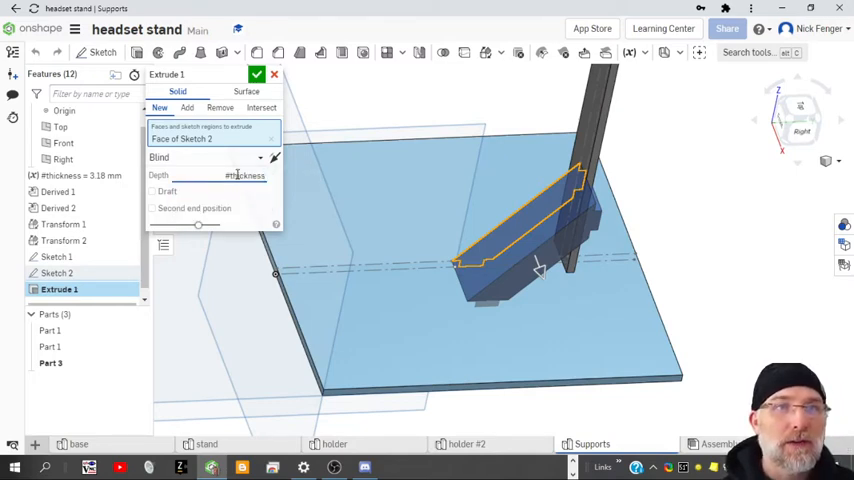
pyautogui.click(208, 157)
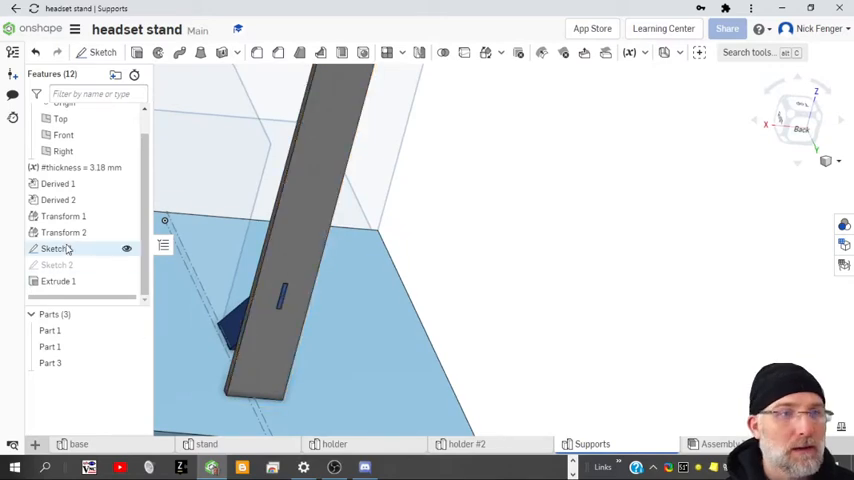
# Hide Sketch 1 and finish the notch rectangle sketches on the stand and base
pyautogui.click(102, 52)
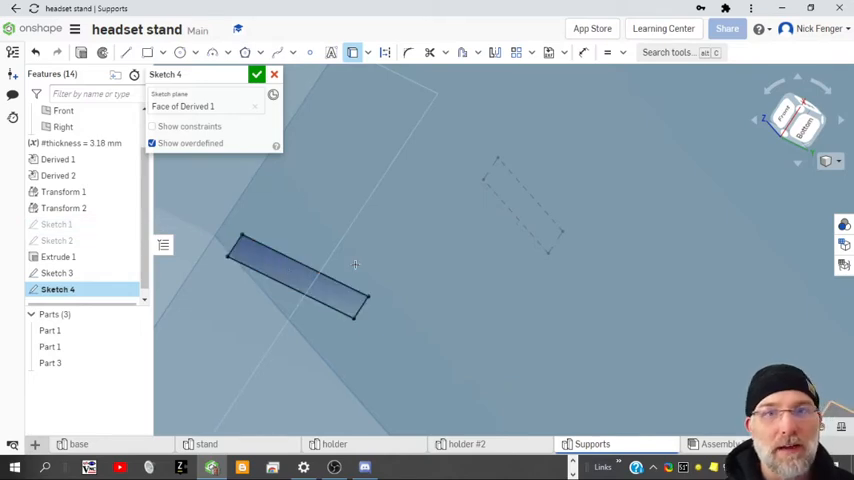
pyautogui.click(257, 74)
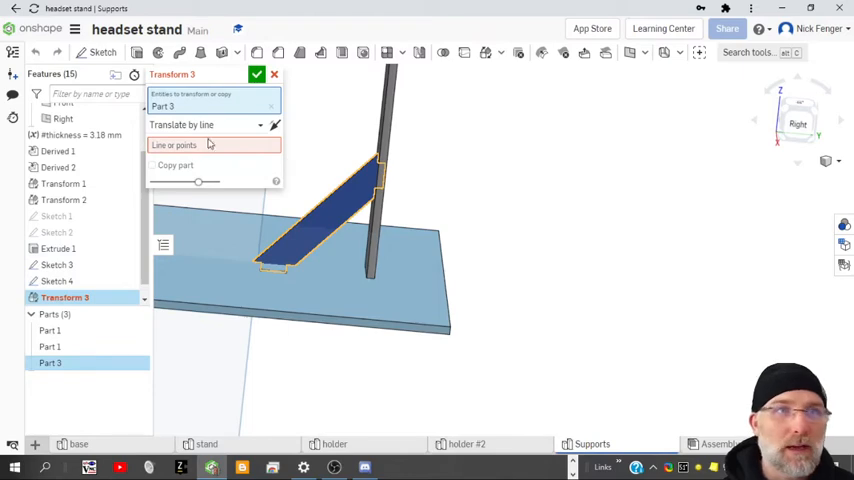
# Translate Part 3 by XYZ offsets Y -22.6 mm and Z 22.5 mm
pyautogui.click(205, 124)
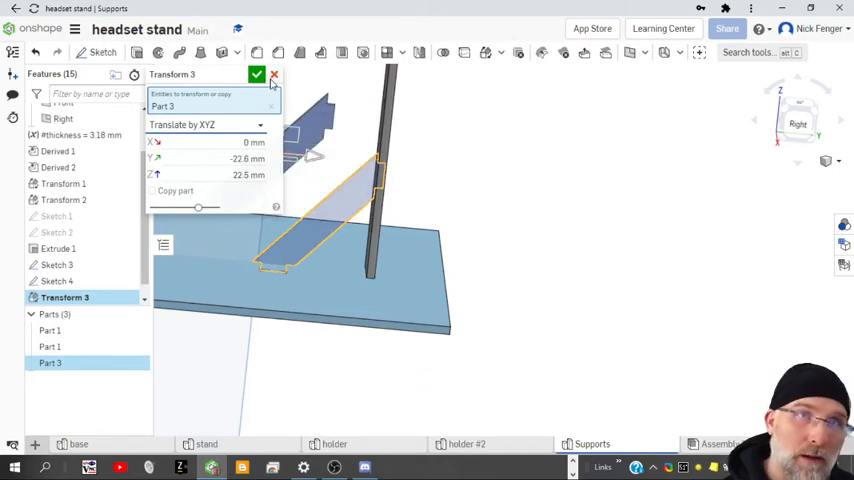
pyautogui.click(274, 75)
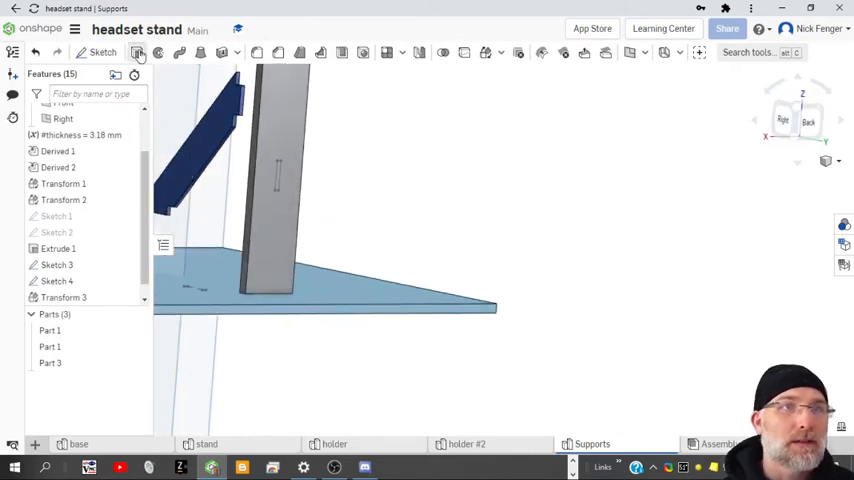
# Remove-extrude Sketch 3's notch into the stand with depth #thickness
pyautogui.click(139, 53)
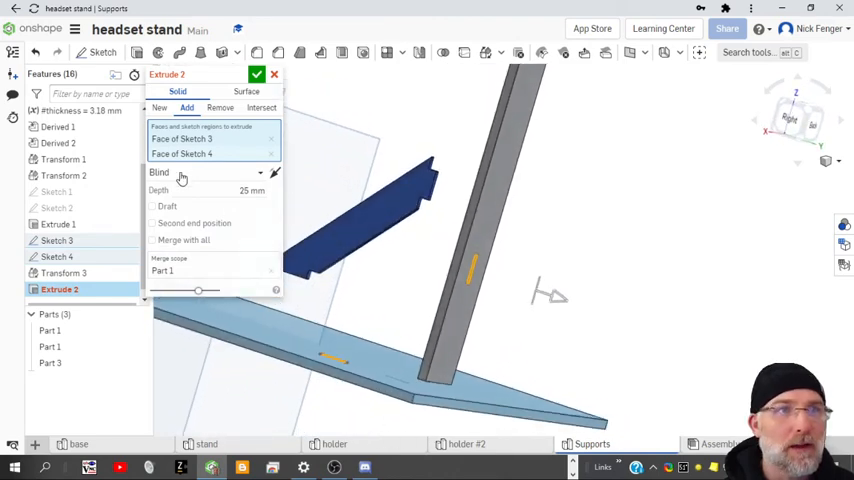
pyautogui.click(205, 172)
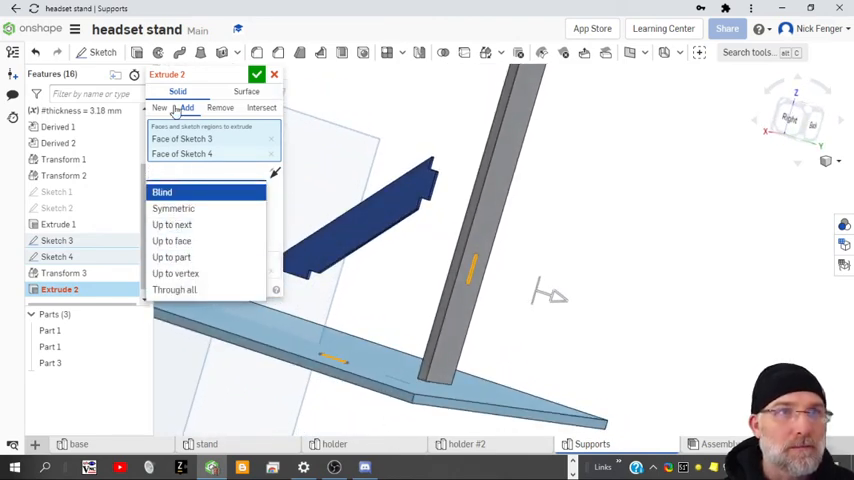
pyautogui.click(161, 191)
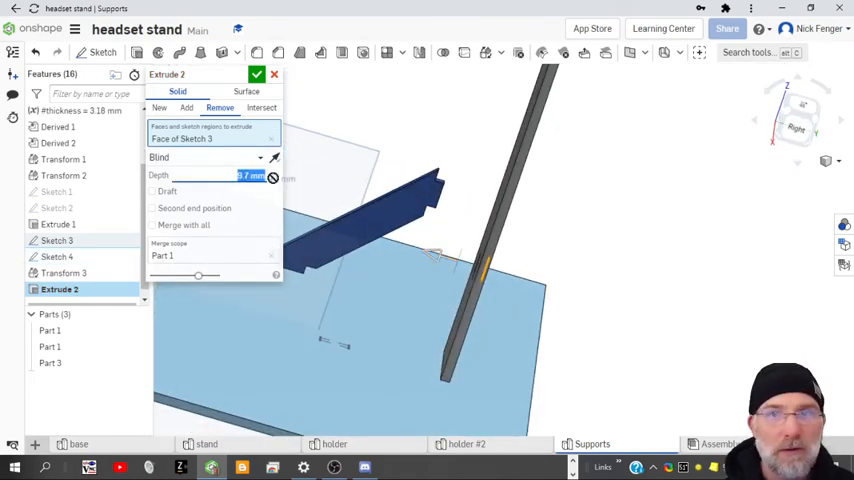
pyautogui.click(270, 175)
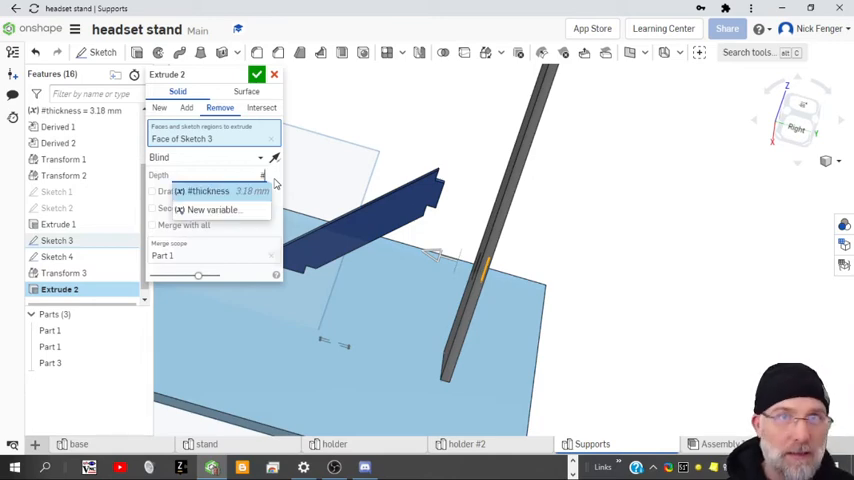
pyautogui.click(207, 191)
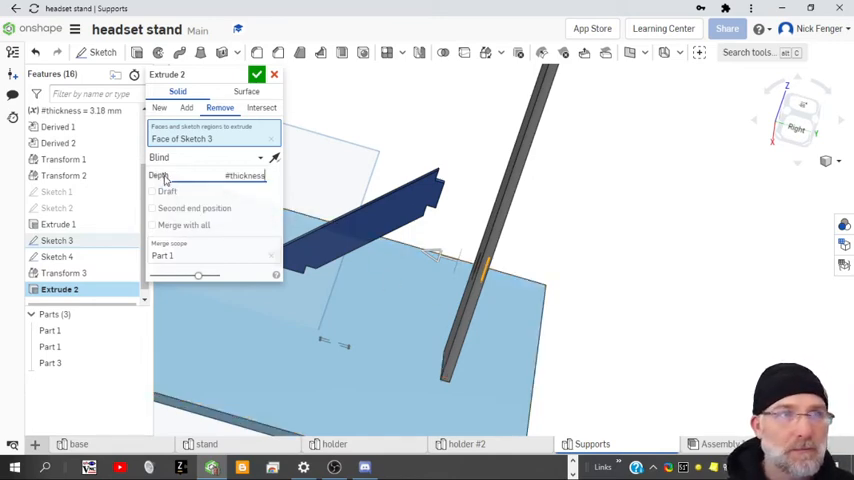
pyautogui.click(258, 74)
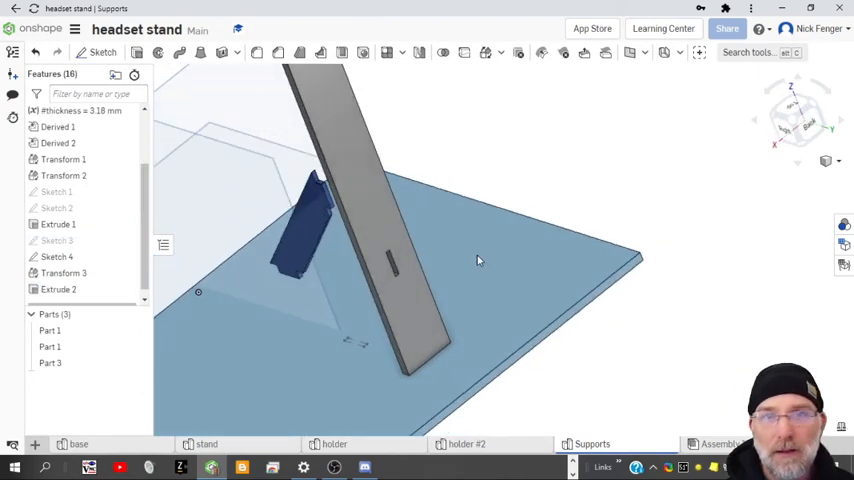
# From below, remove-extrude Sketch 4's notch rectangle into the base with depth #thickness
pyautogui.moveTo(478, 260); pyautogui.dragTo(312, 384)
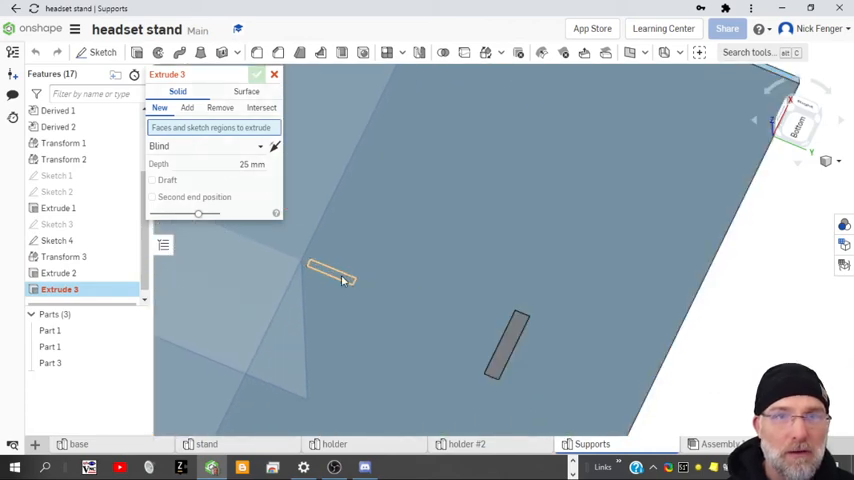
pyautogui.click(330, 278)
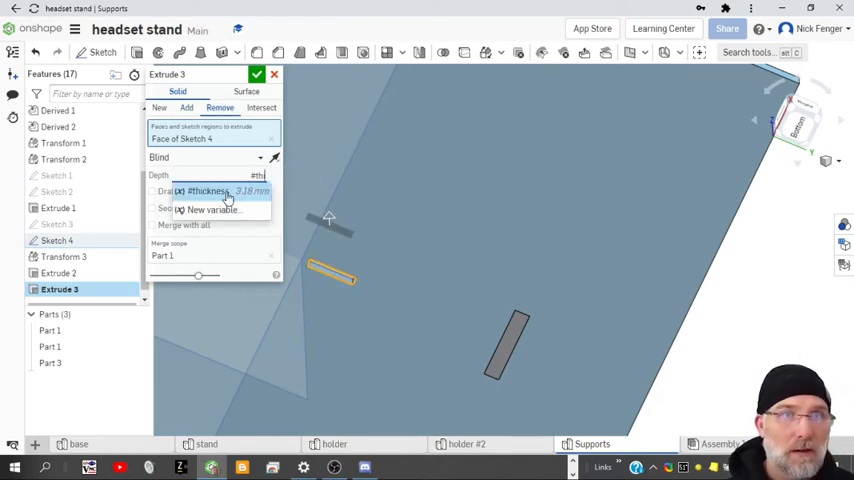
pyautogui.click(257, 74)
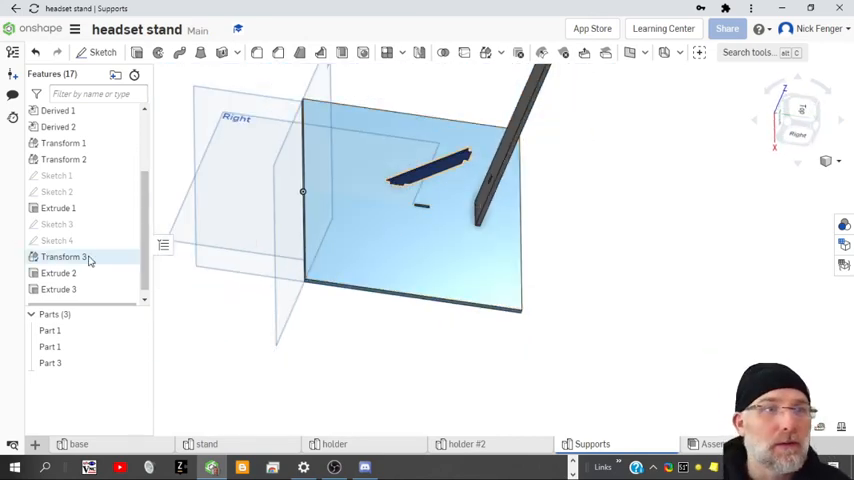
pyautogui.moveTo(78, 257)
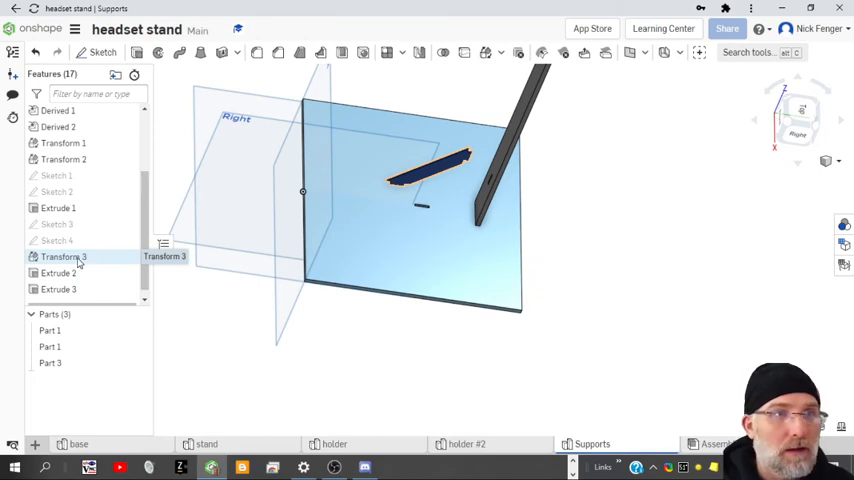
pyautogui.click(63, 257)
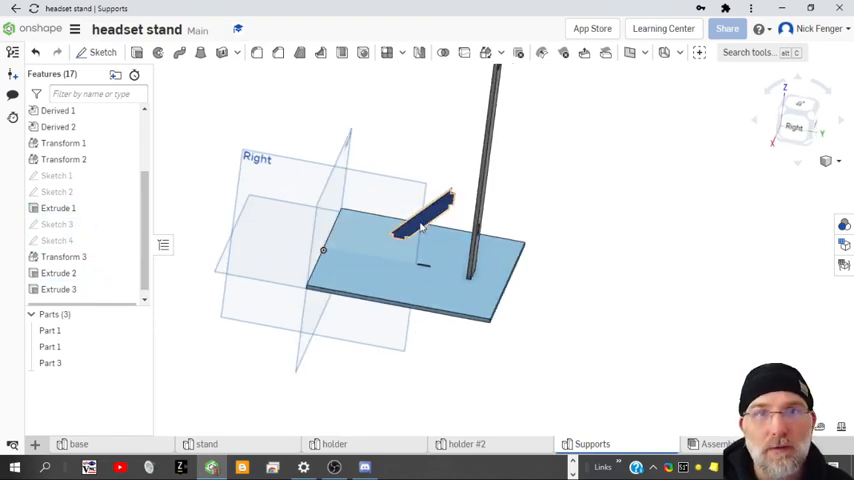
pyautogui.moveTo(420, 230); pyautogui.dragTo(470, 225)
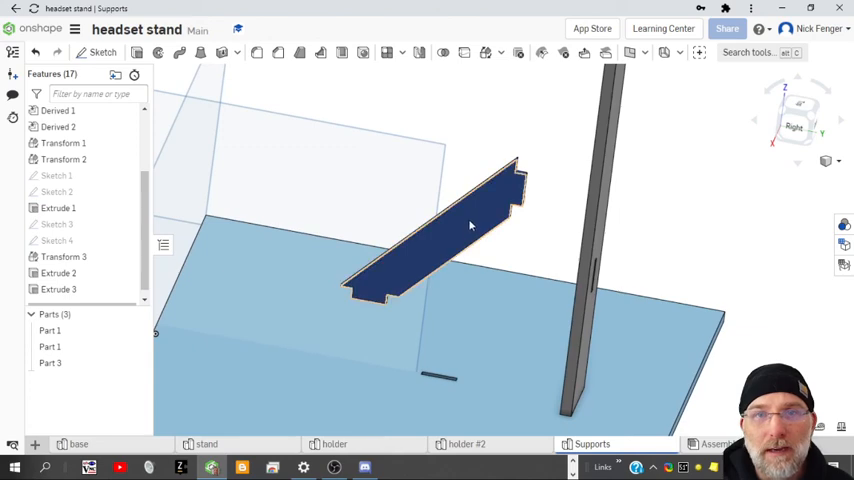
pyautogui.moveTo(447, 247)
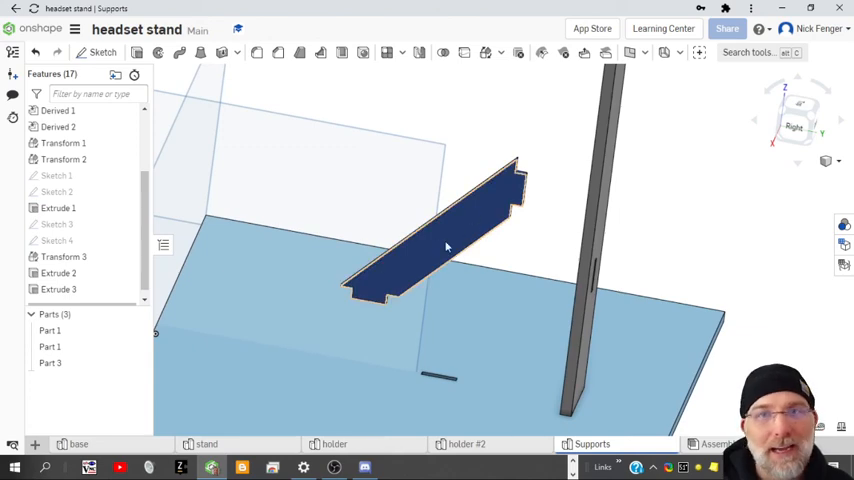